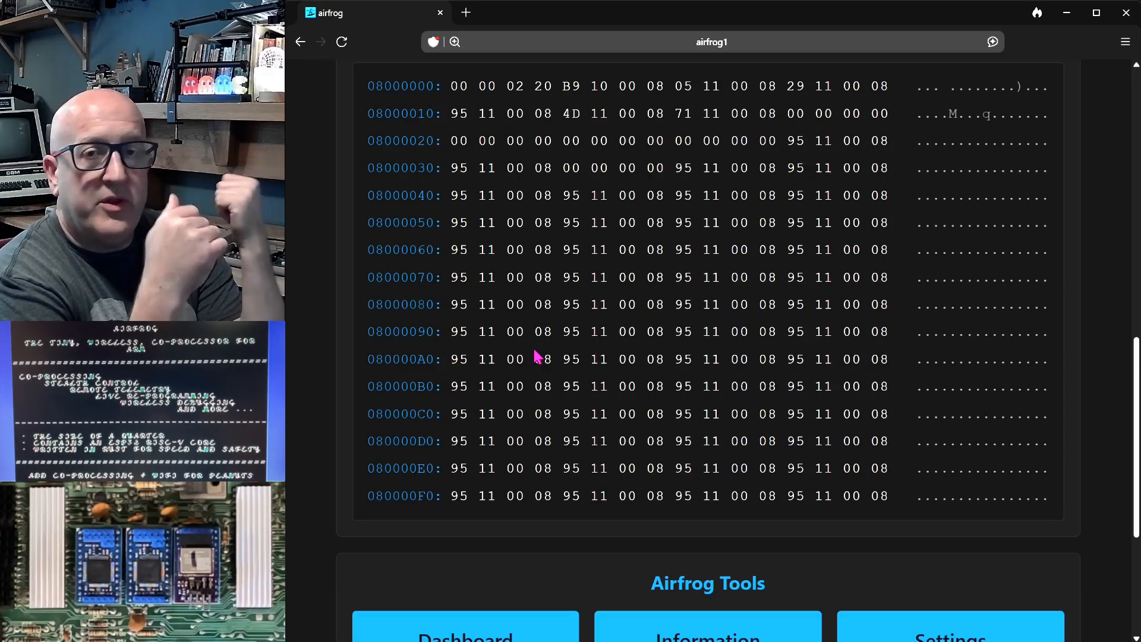
- Read the target's flash memory starting at address 0x08000000 in the memory viewer
click(992, 301)
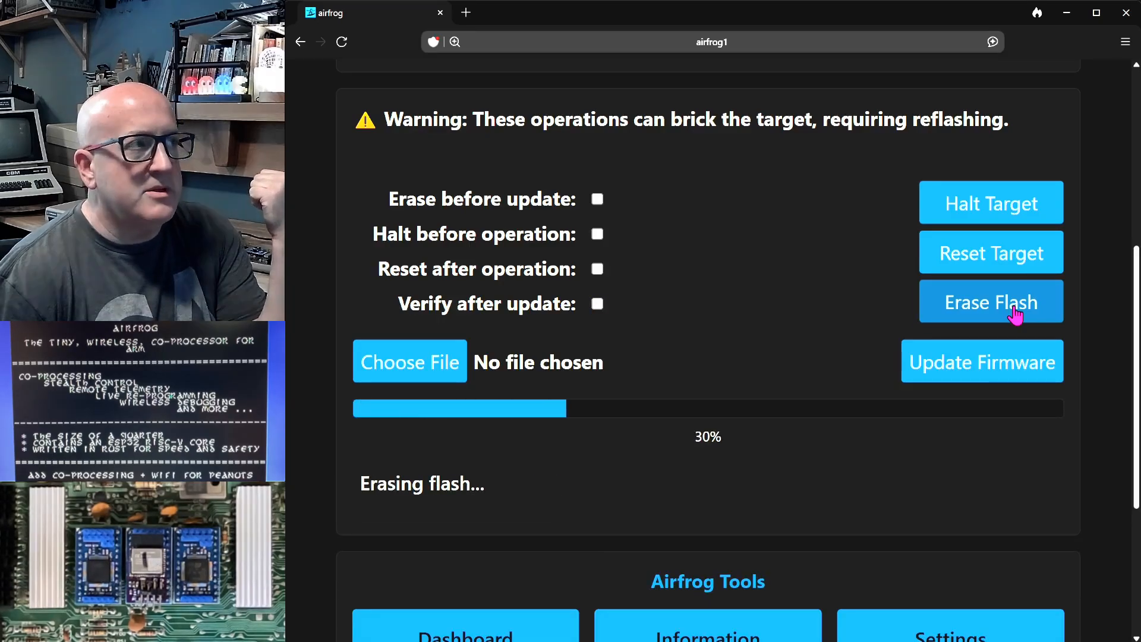
- Start erasing the target's flash memory and follow the progress bar
click(983, 361)
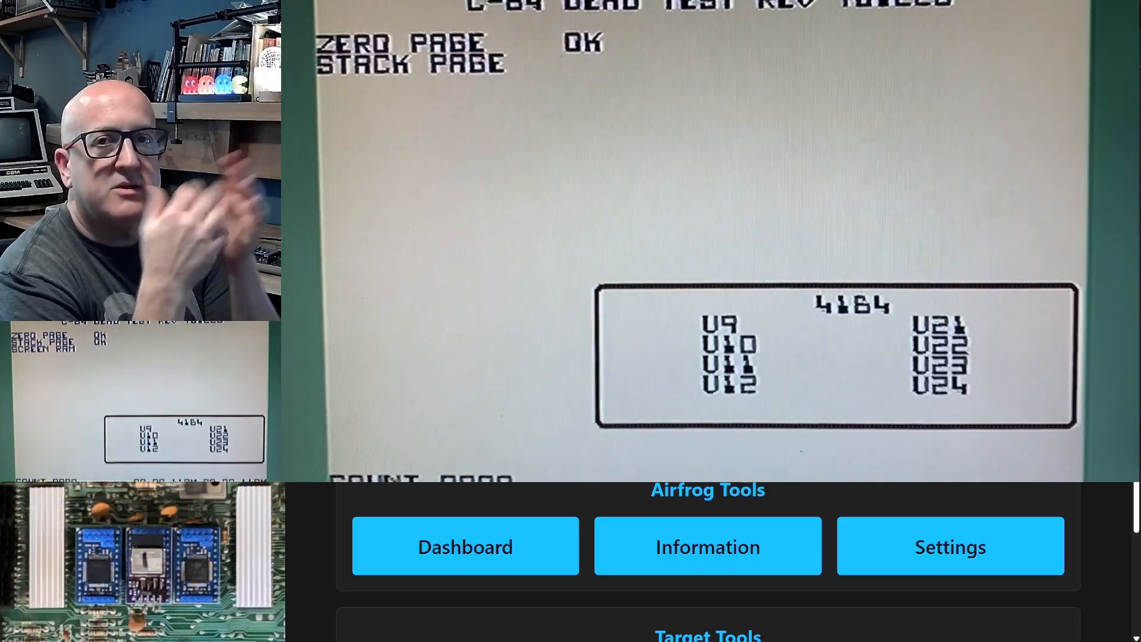
- Open the Airfrog Tools memory viewer while the C64 dead test reports zero page and stack OK
click(708, 545)
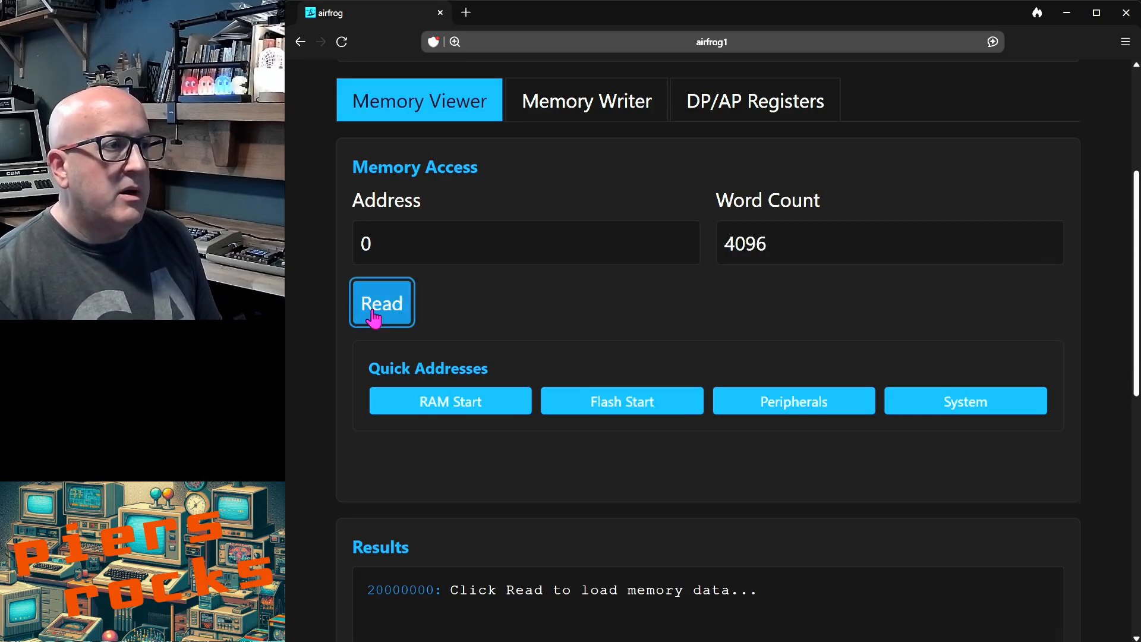
- Read 4096 words from address 0, showing the '(C) 2020 Raspberry Pi Trading Ltd.' string
click(382, 302)
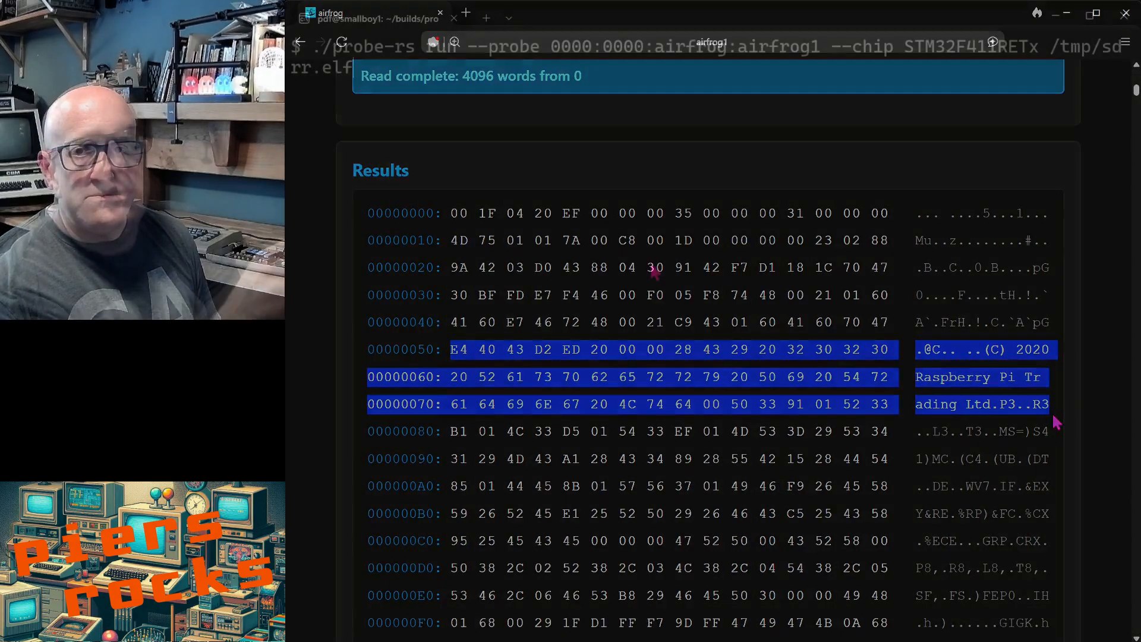